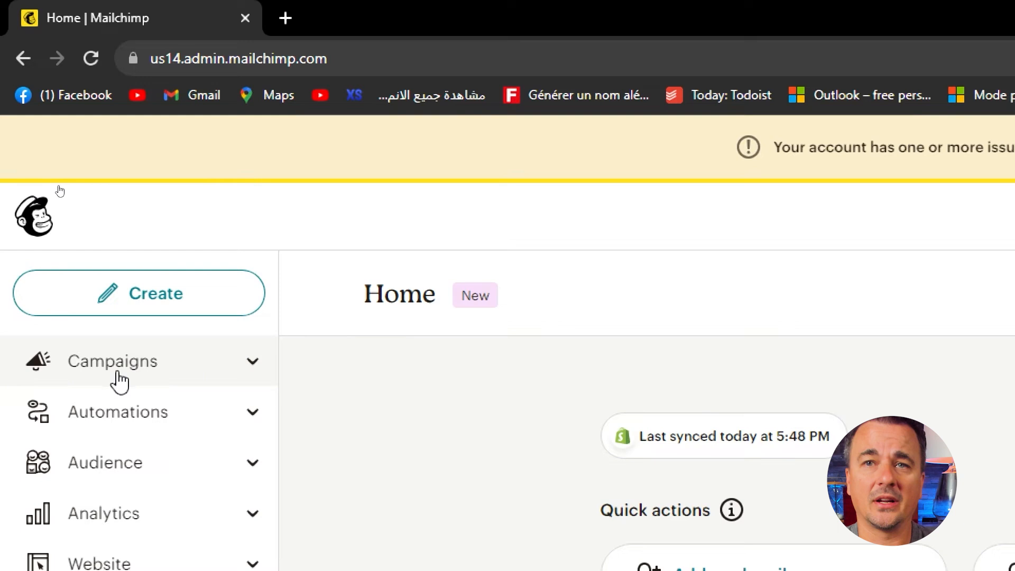
scroll(down, 3)
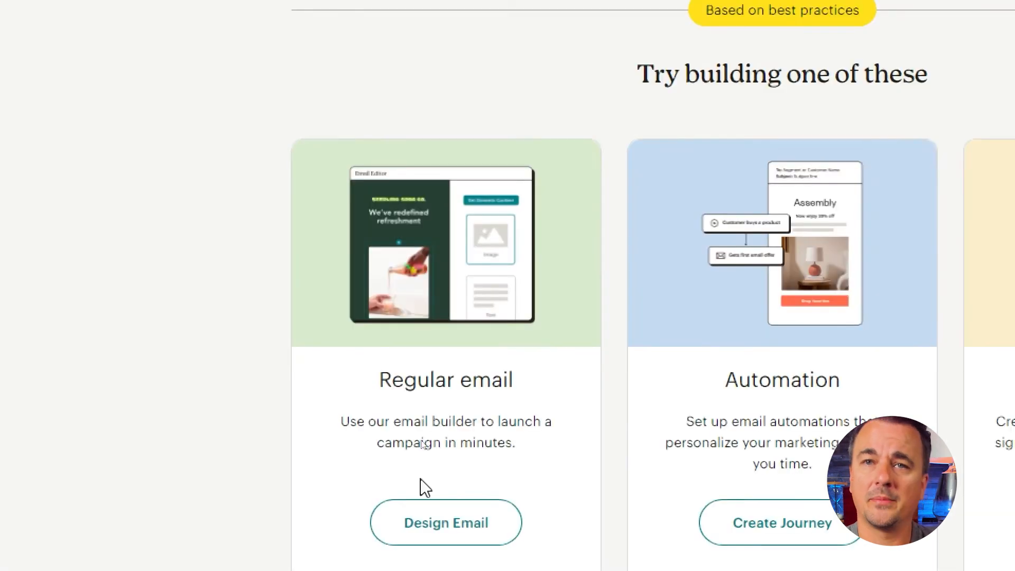